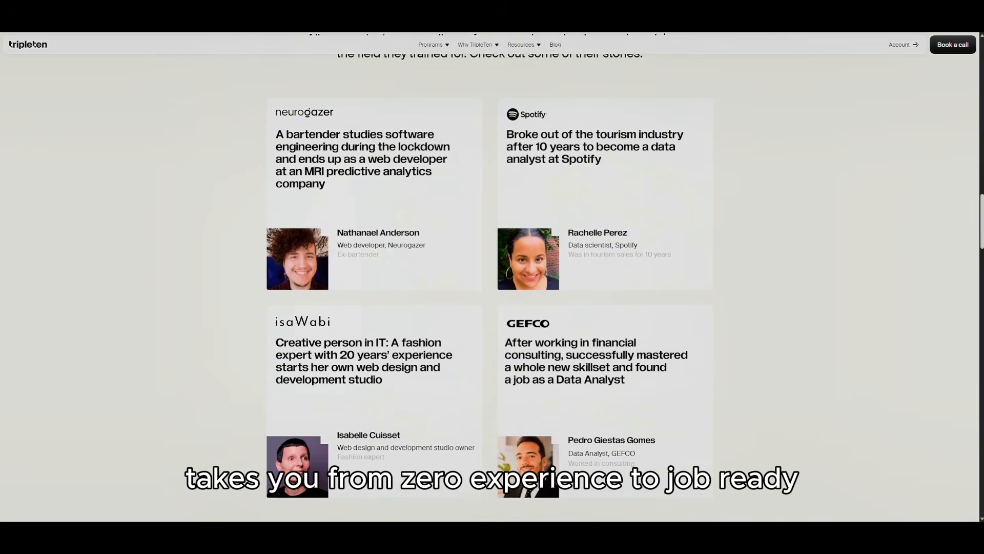
# - Scroll past the graduate success stories to the tuition plans from $190/mo and career quiz card
pyautogui.scroll(-3)
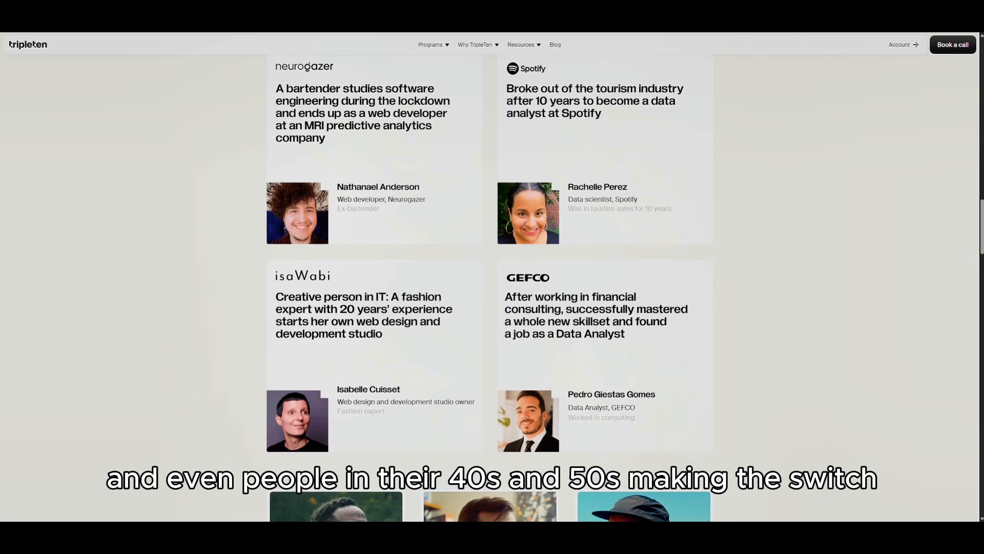
pyautogui.scroll(-3)
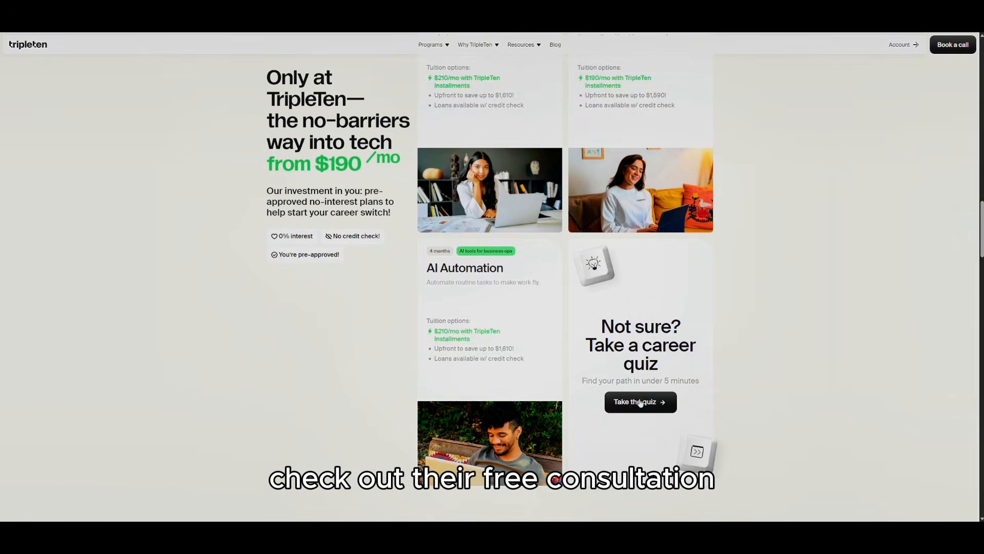
# - Start the career quiz to reach its first question about why you want to switch careers
pyautogui.click(640, 402)
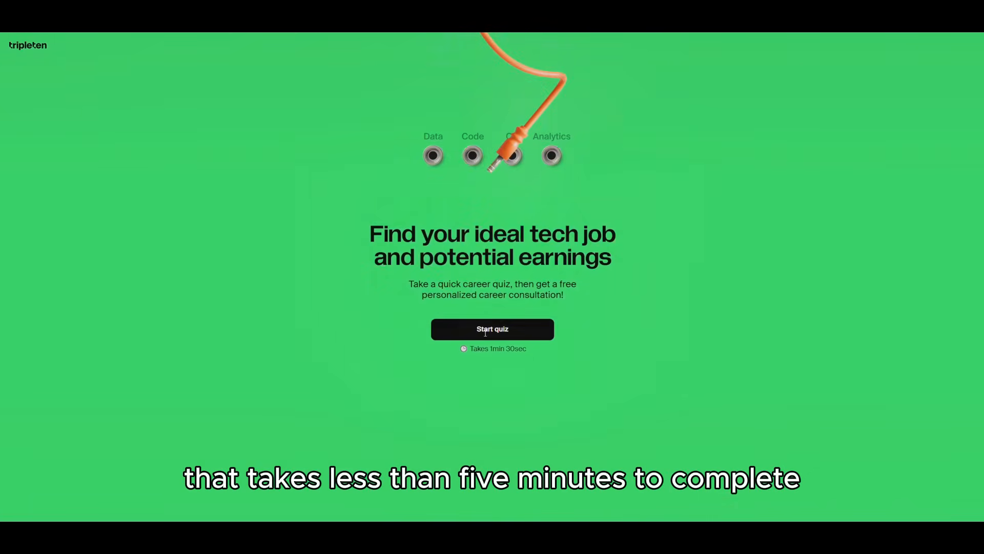
pyautogui.click(492, 329)
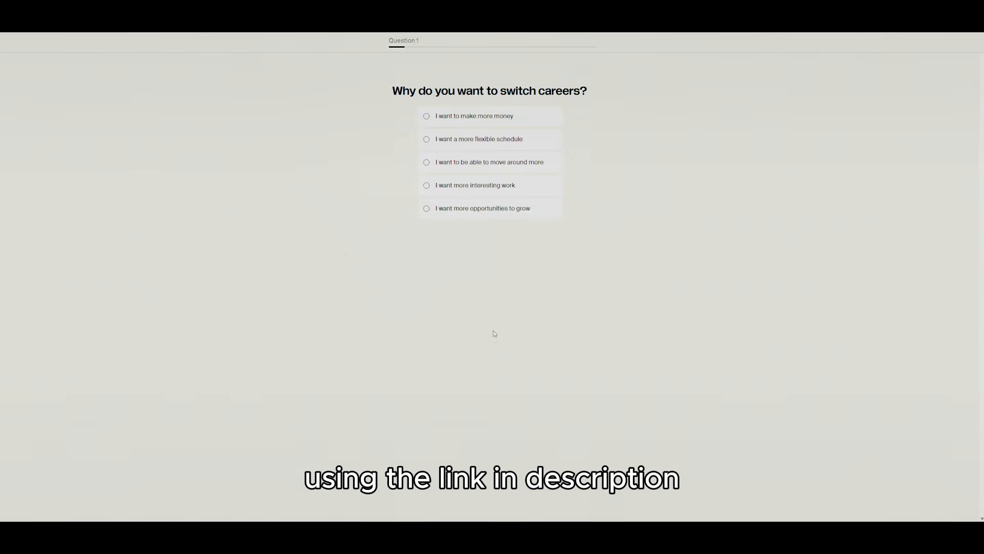